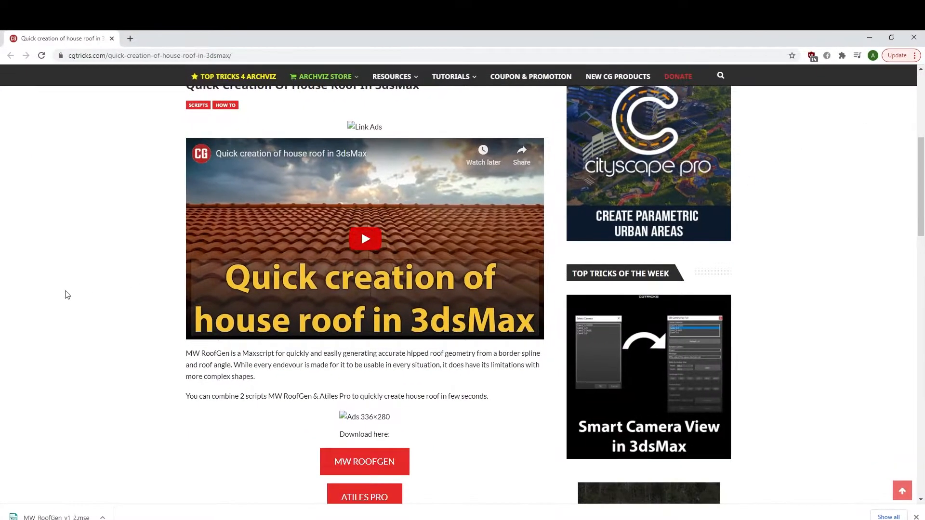
# - Download the MW RoofGen script from the cgtricks article page
pyautogui.scroll(-3)
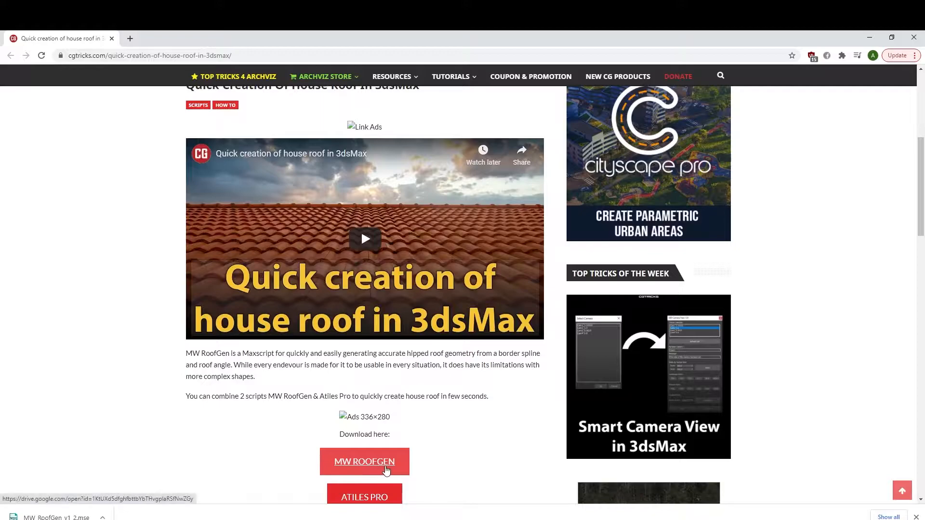
pyautogui.click(364, 461)
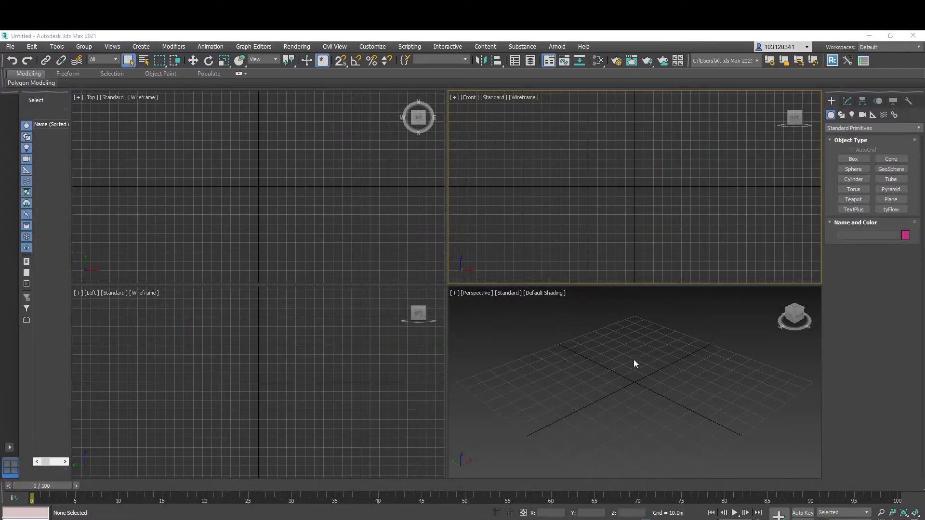
pyautogui.moveTo(370, 353)
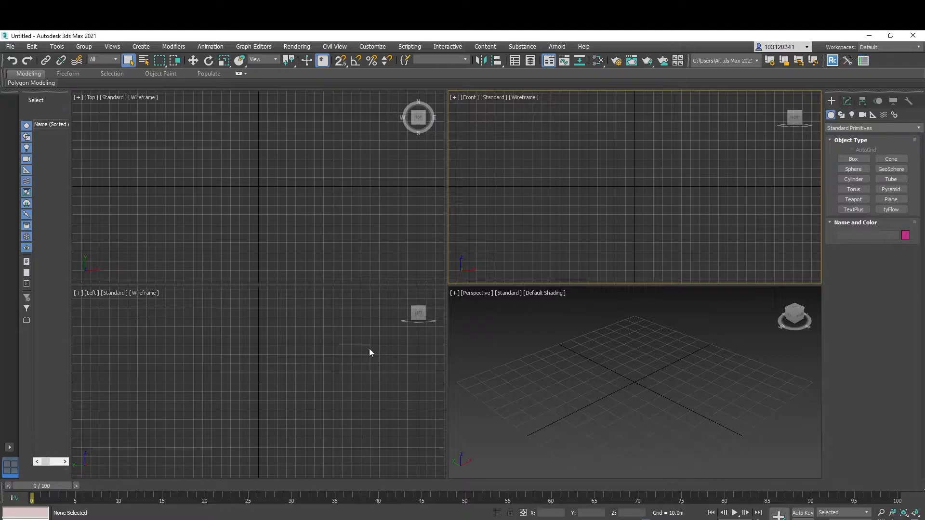
pyautogui.moveTo(489, 174)
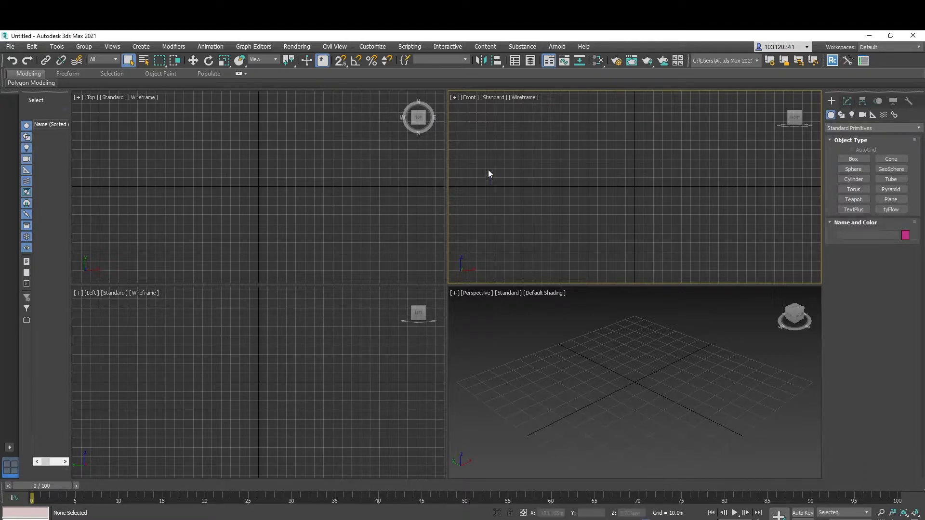
# - Run the RoofGen .mse file via Scripting > Run Script and maximize the Perspective viewport
pyautogui.click(410, 47)
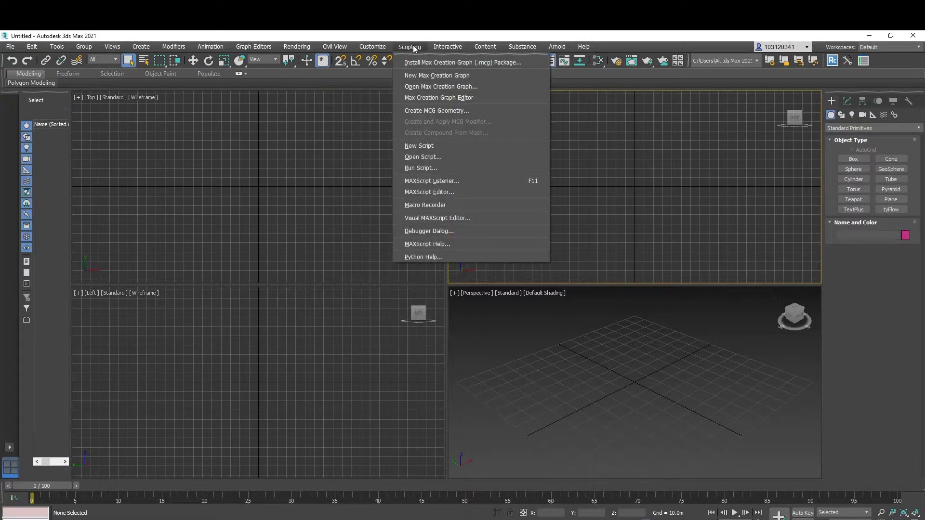
pyautogui.moveTo(420, 167)
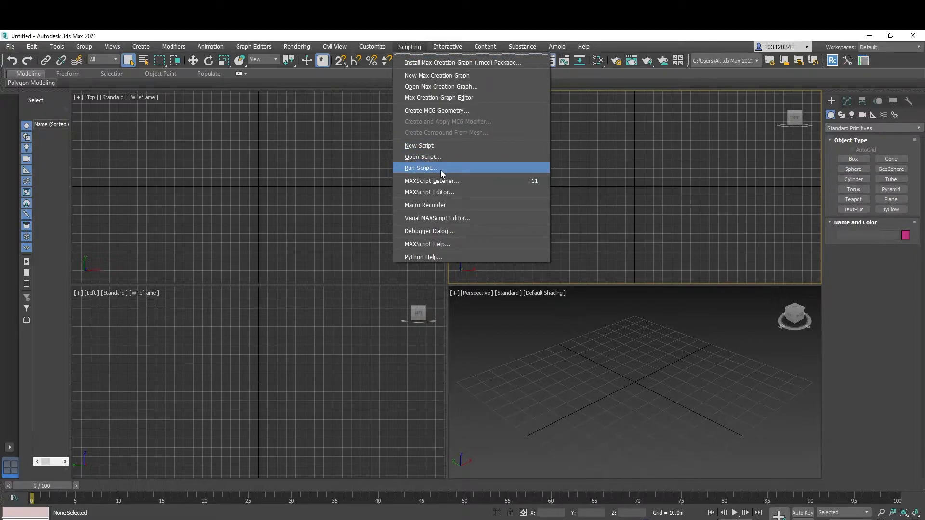
pyautogui.click(419, 167)
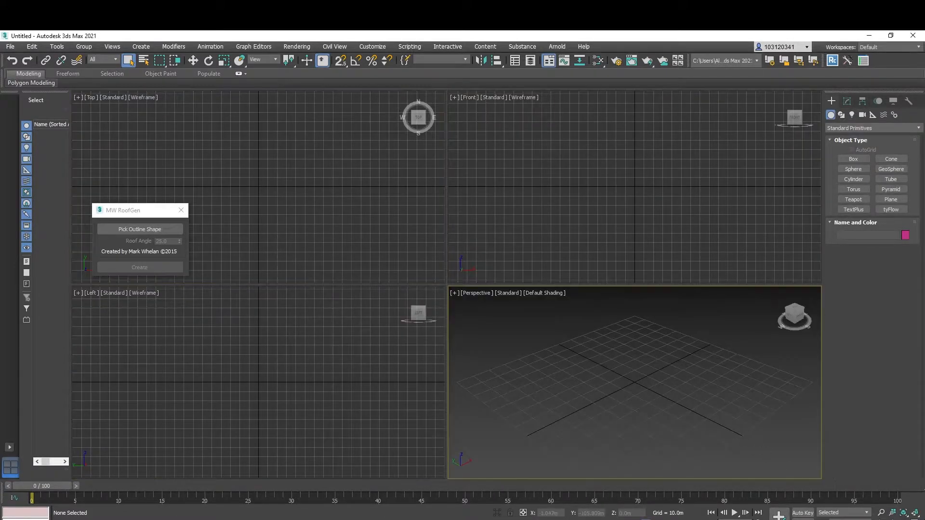
pyautogui.press('alt+w')
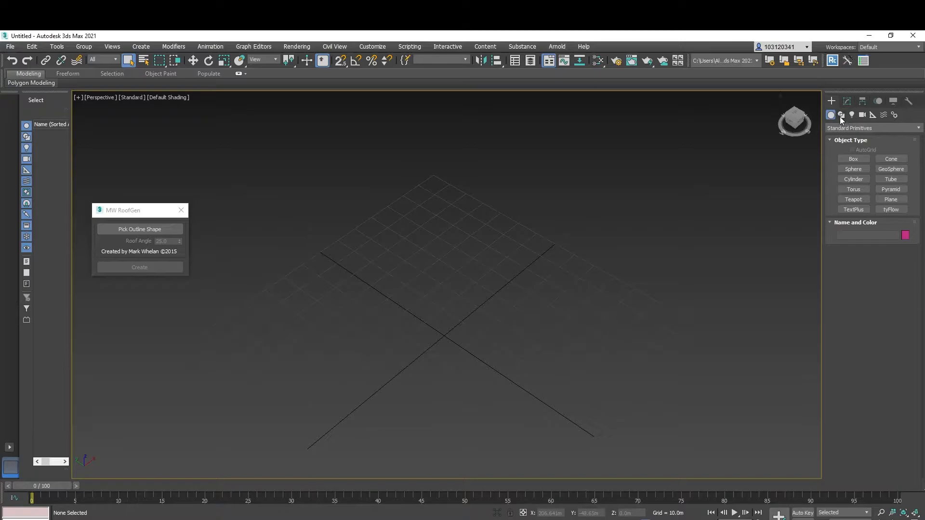
# - Draw a closed Line spline outline (Line001) in the viewport
pyautogui.click(872, 128)
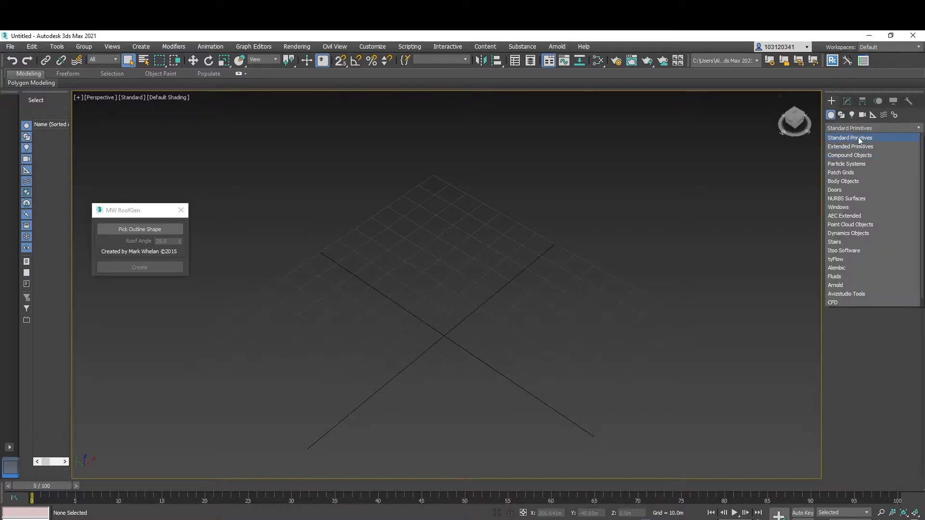
pyautogui.click(841, 115)
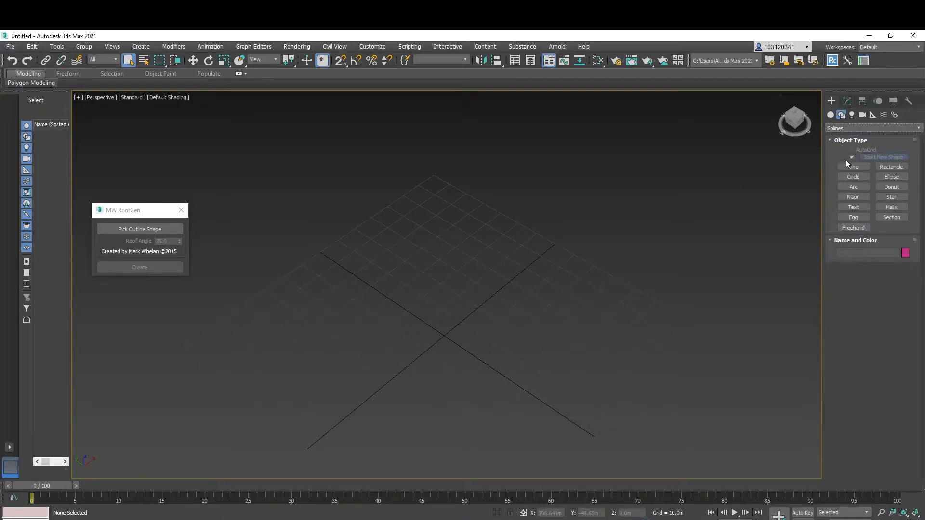
pyautogui.click(852, 166)
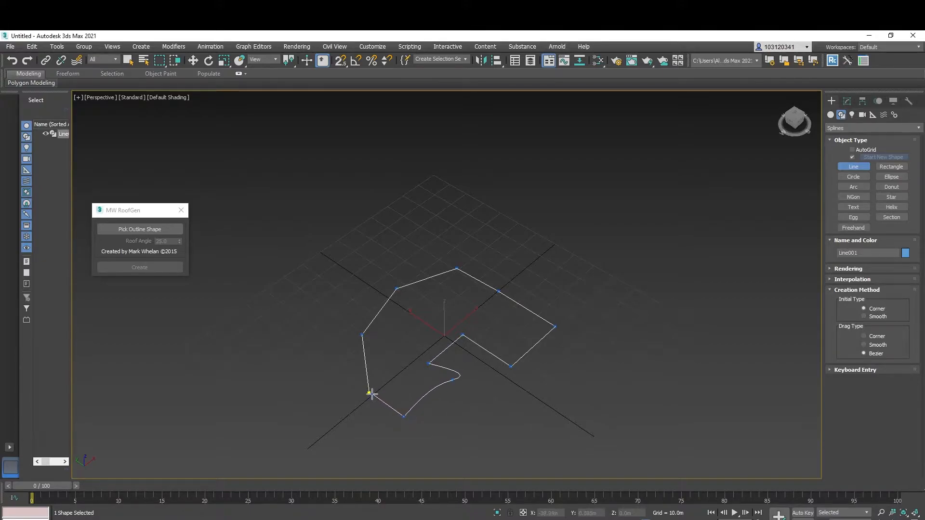
pyautogui.click(370, 393)
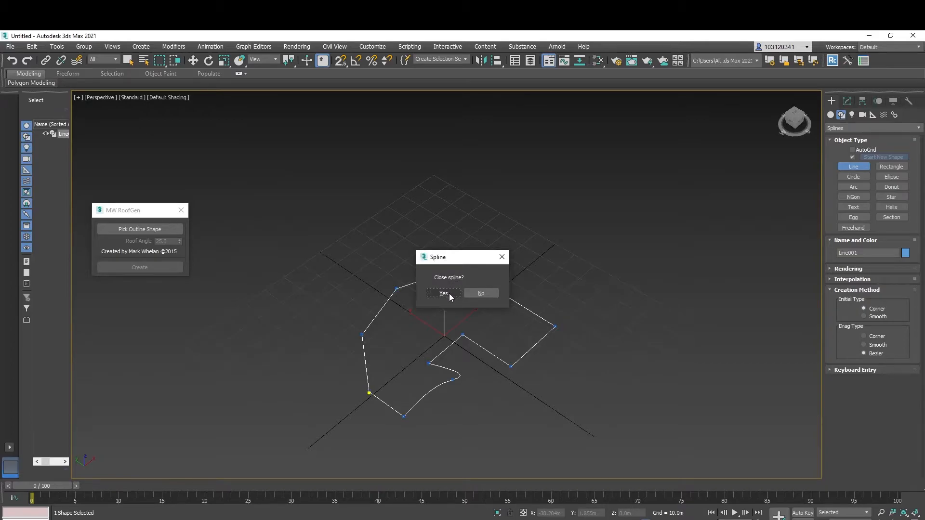
pyautogui.click(443, 293)
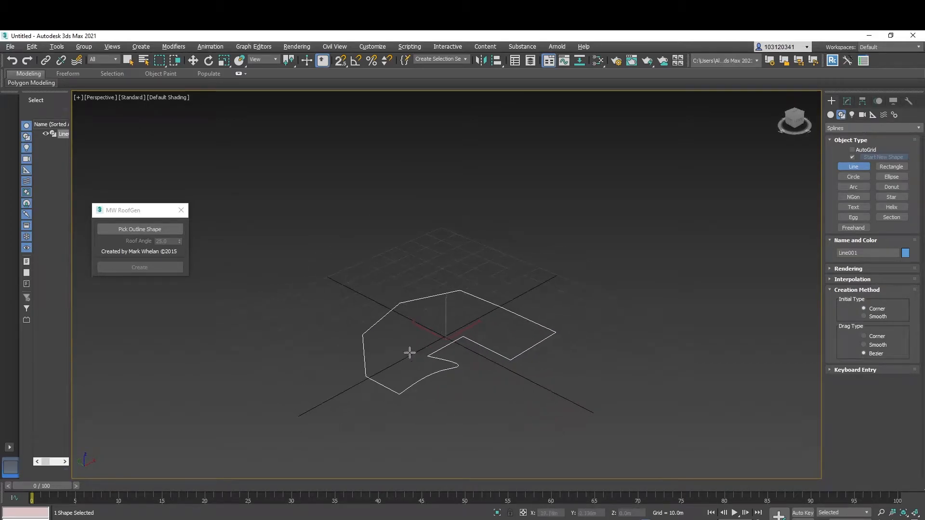
# - Pick Line001 as the outline shape in MW RoofGen
pyautogui.click(139, 229)
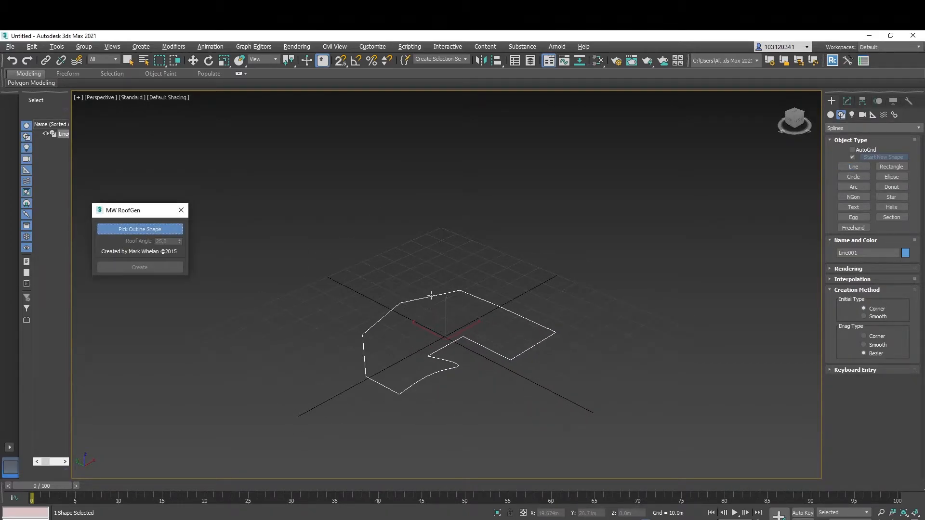
pyautogui.click(445, 331)
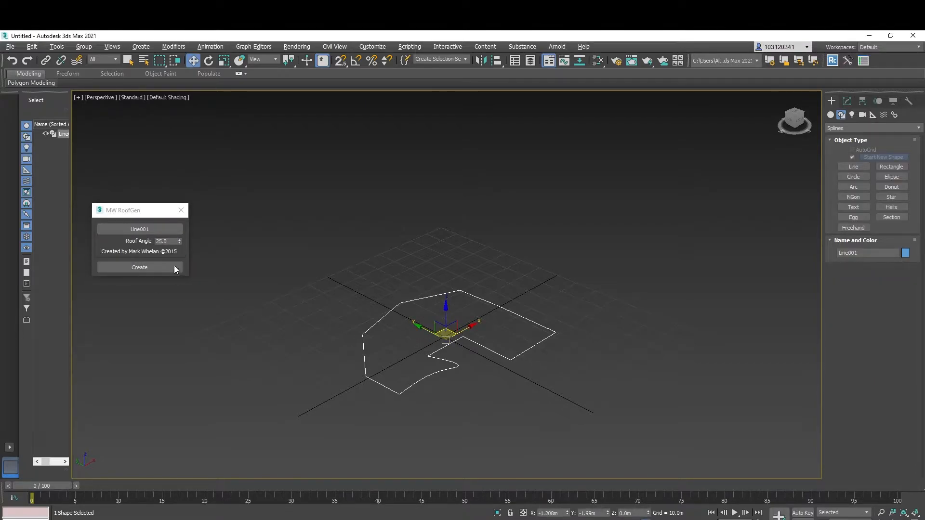
# - Create hipped roofs from Line001 at several steep roof angles
pyautogui.click(140, 267)
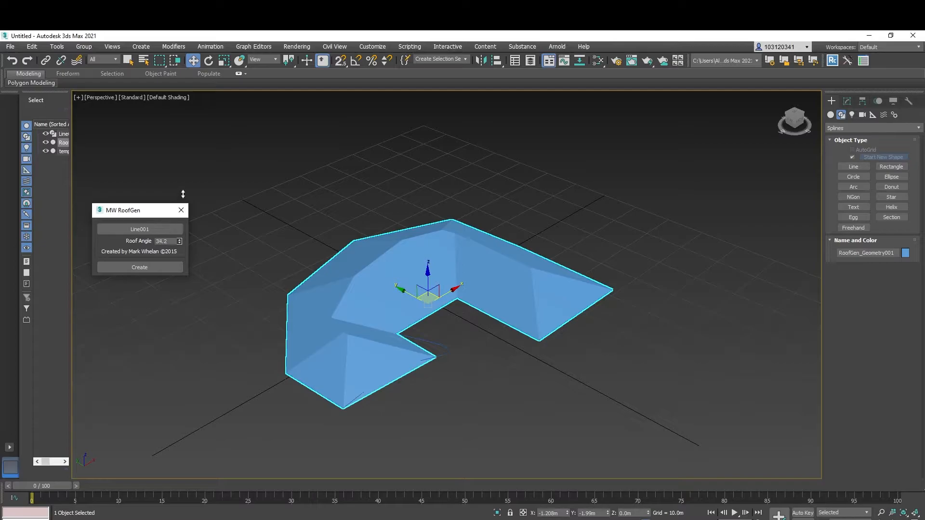
pyautogui.click(139, 267)
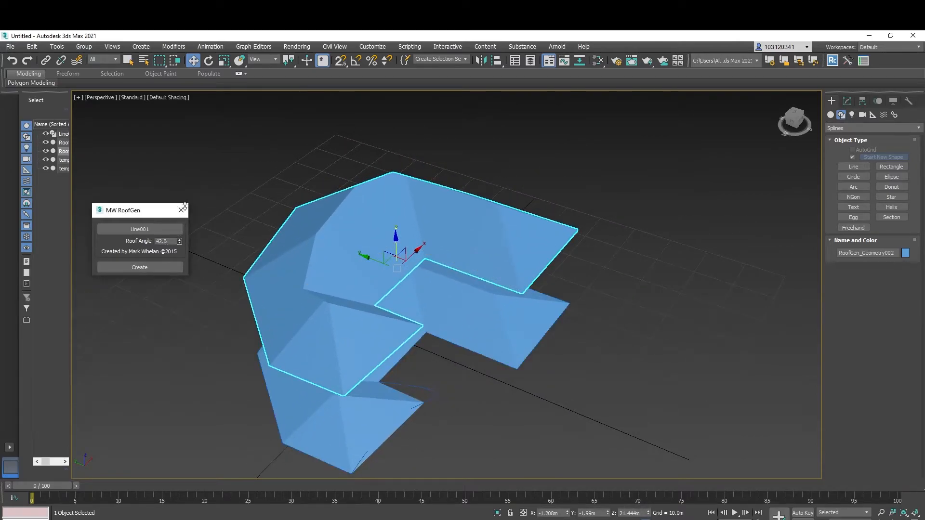
pyautogui.click(179, 239)
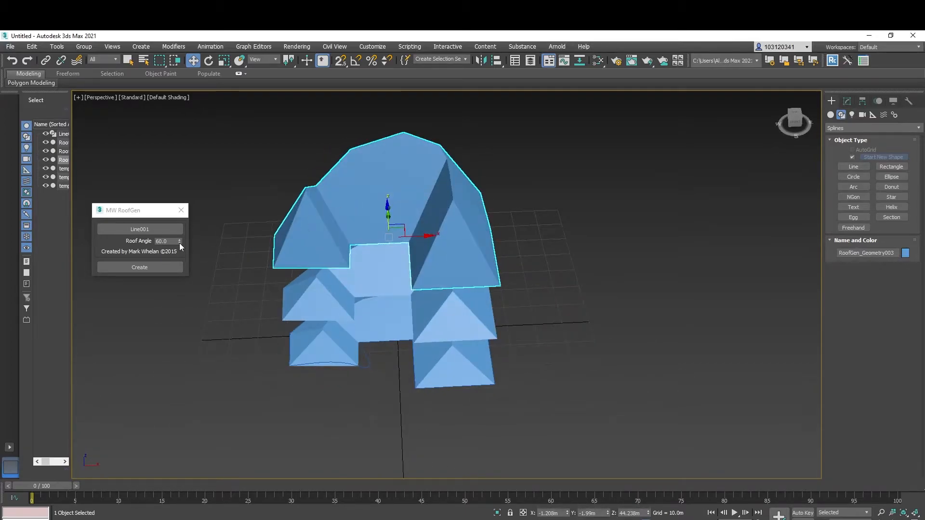
# - Create a low-pitched roof at angle 10.7 and inspect the stacked roofs from other sides
pyautogui.moveTo(179, 241); pyautogui.dragTo(179, 260)
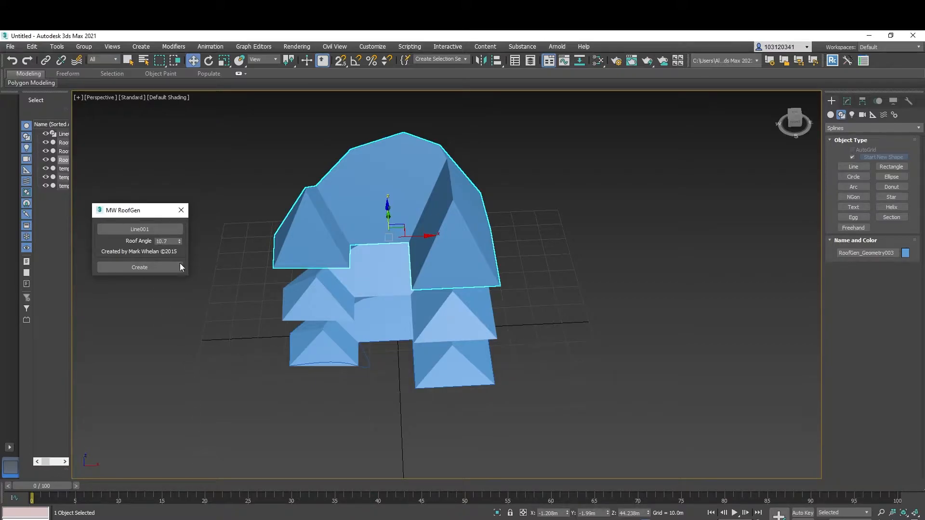
pyautogui.click(139, 267)
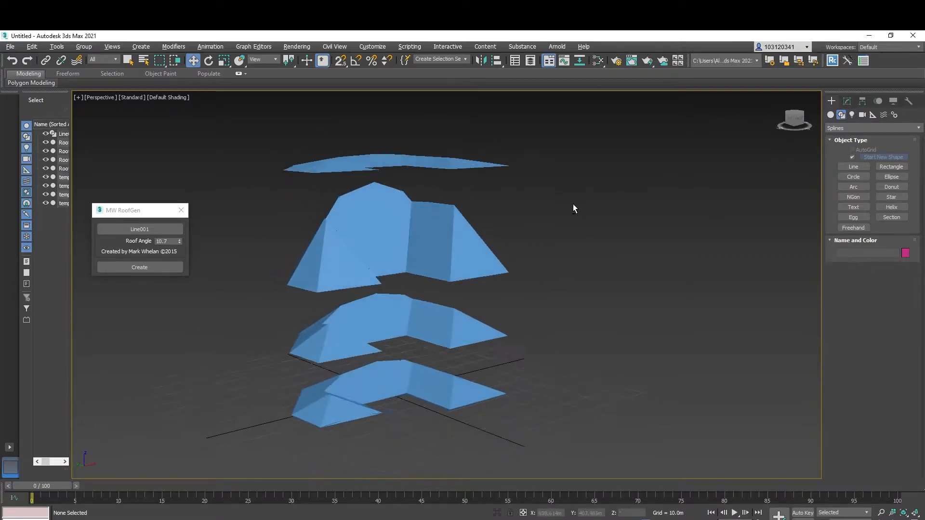
pyautogui.moveTo(576, 208); pyautogui.dragTo(631, 225)
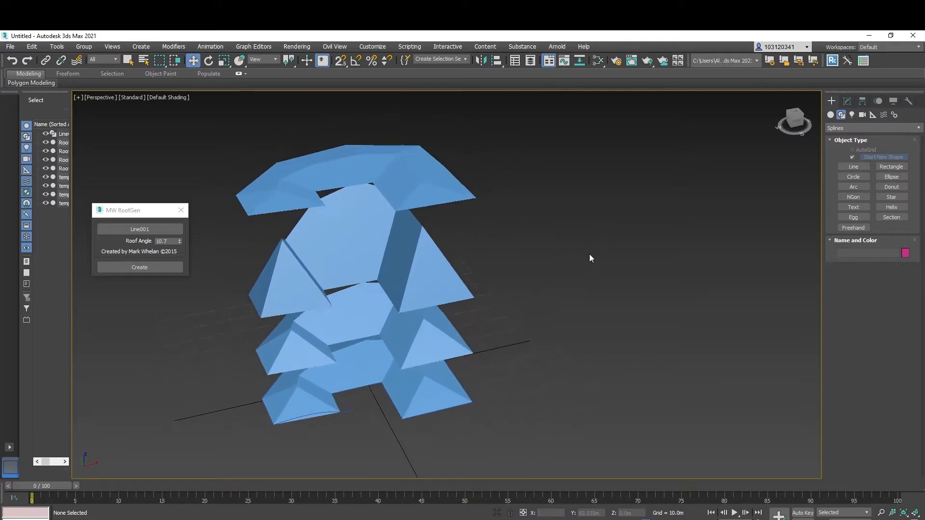
pyautogui.moveTo(591, 258); pyautogui.dragTo(608, 279)
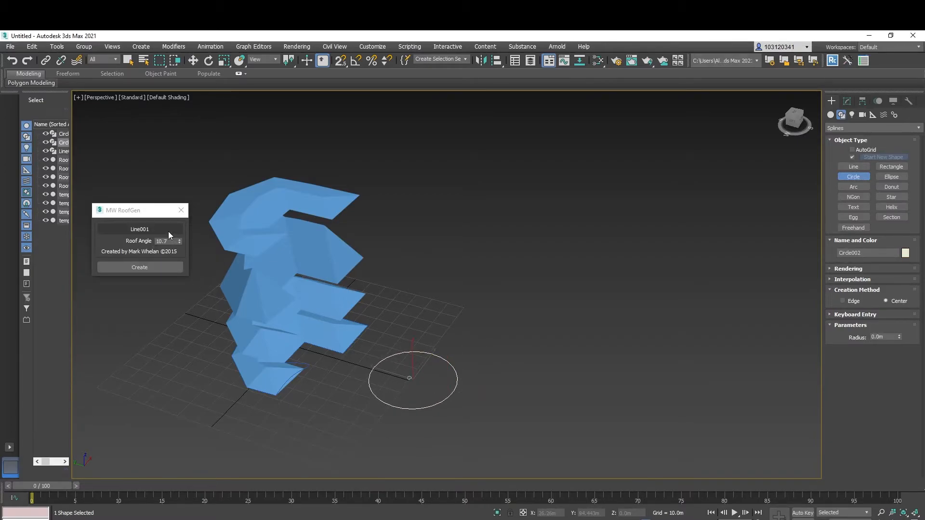
# - Pick Circle002 as the roof outline and create a roof at a 15.2 angle
pyautogui.click(192, 60)
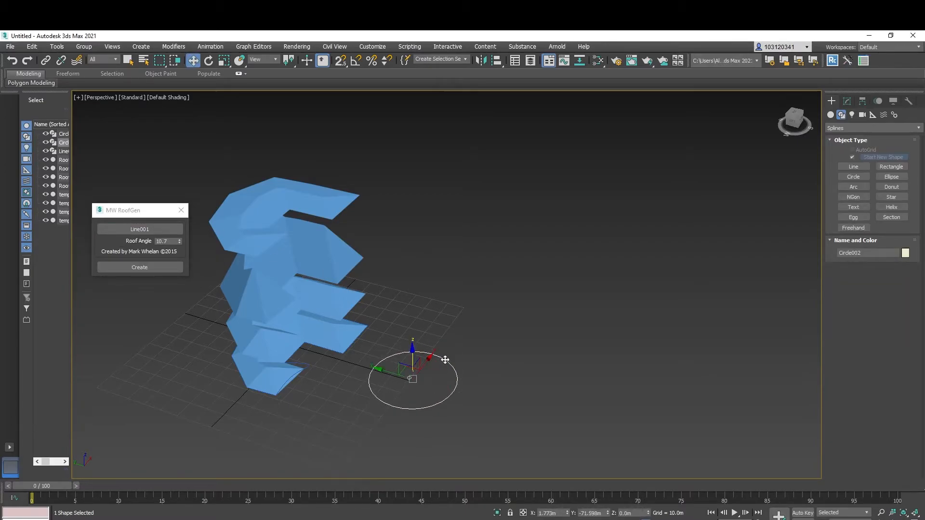
pyautogui.click(139, 229)
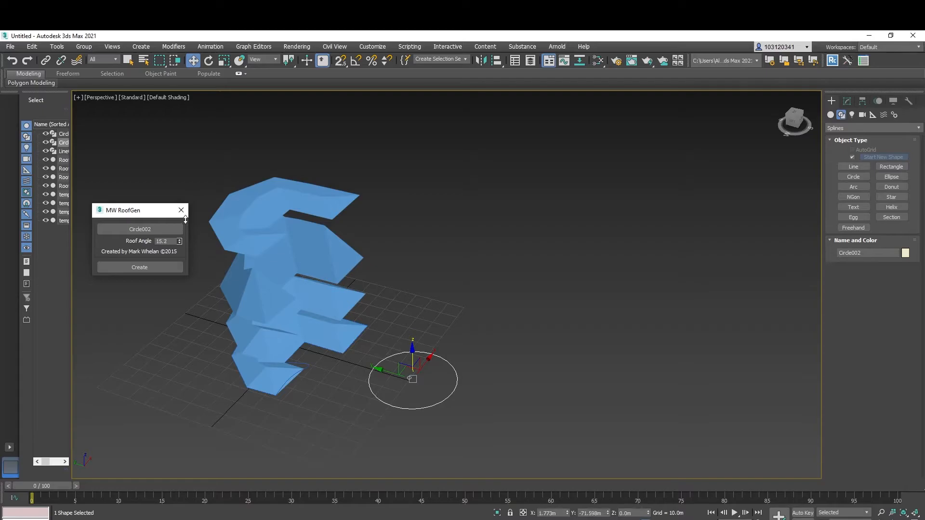
pyautogui.click(138, 267)
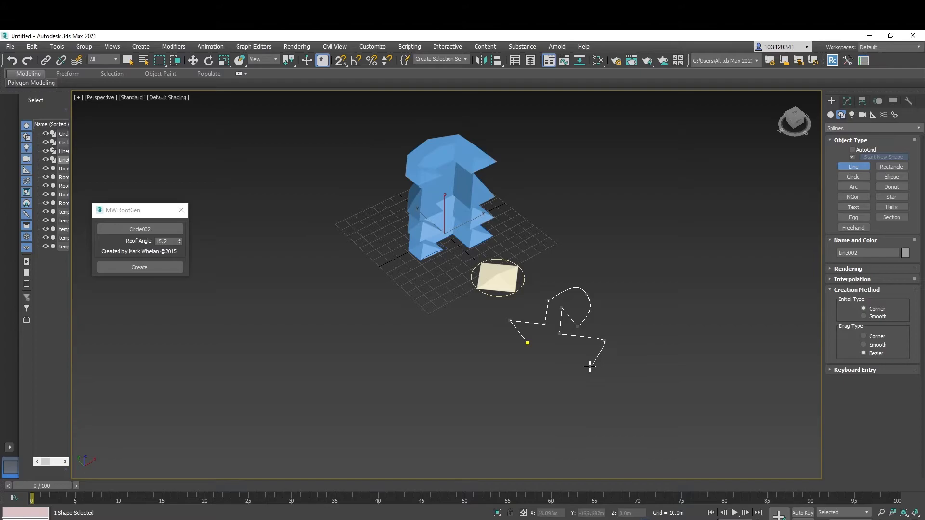
# - Close the complex Line002 outline and create a hipped roof from it at 24.1 degrees
pyautogui.click(495, 338)
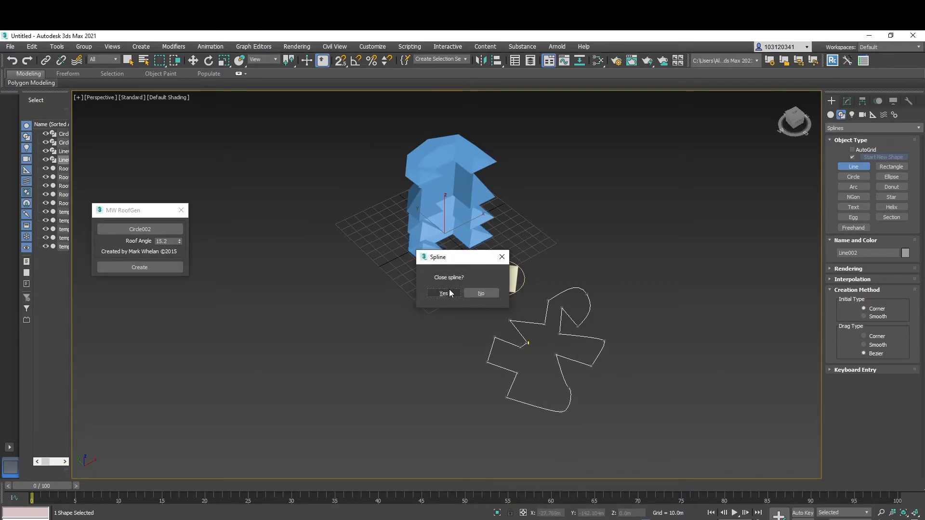
pyautogui.click(444, 293)
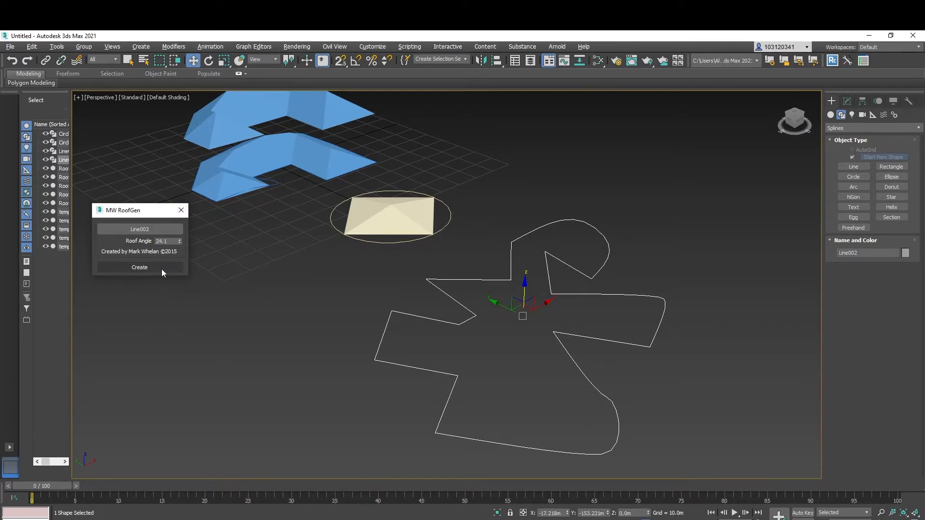
pyautogui.click(138, 267)
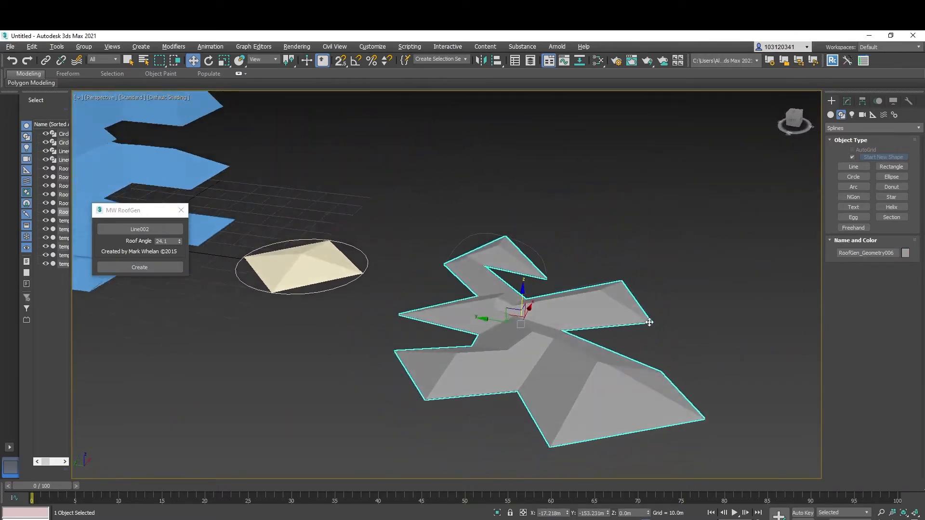
# - Orbit the view to inspect the whole scene of generated roofs
pyautogui.moveTo(648, 323); pyautogui.dragTo(506, 312)
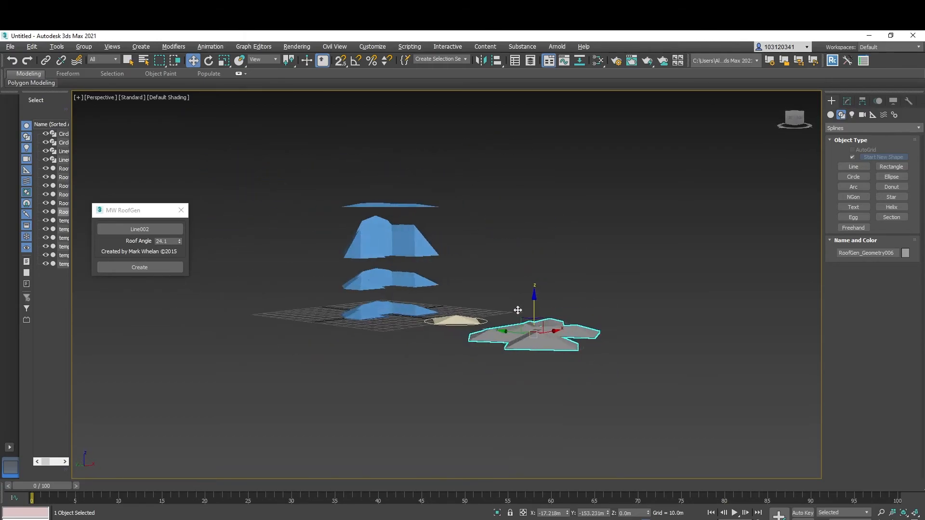
pyautogui.moveTo(517, 310); pyautogui.dragTo(596, 346)
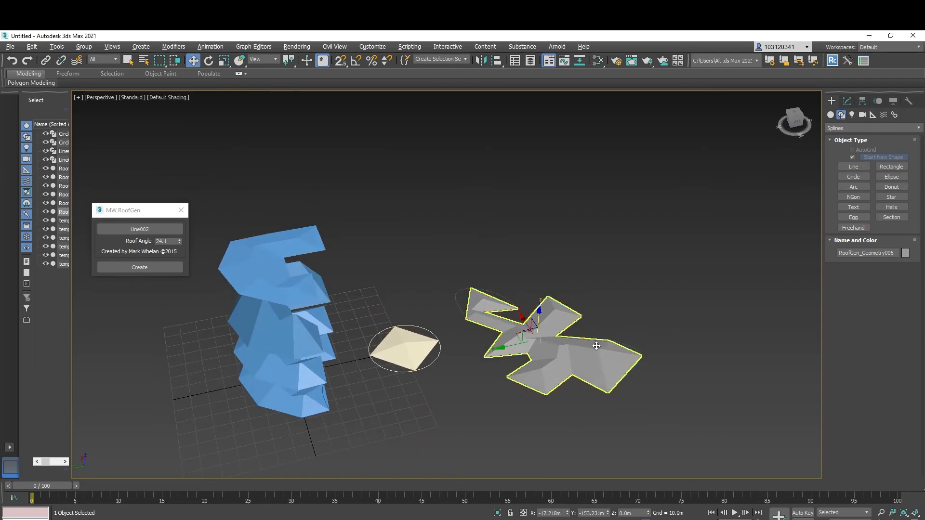